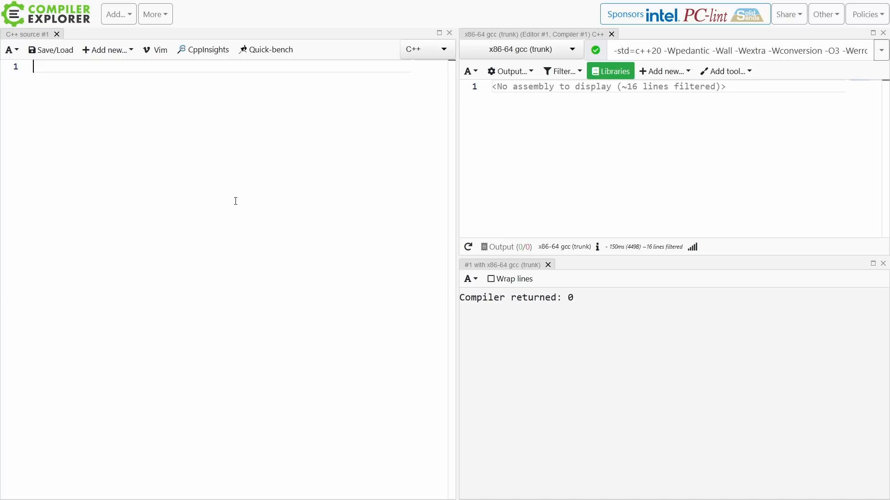
Write template<typename Contained> struct S with a private member 'Contained contained;'
type("struct S")
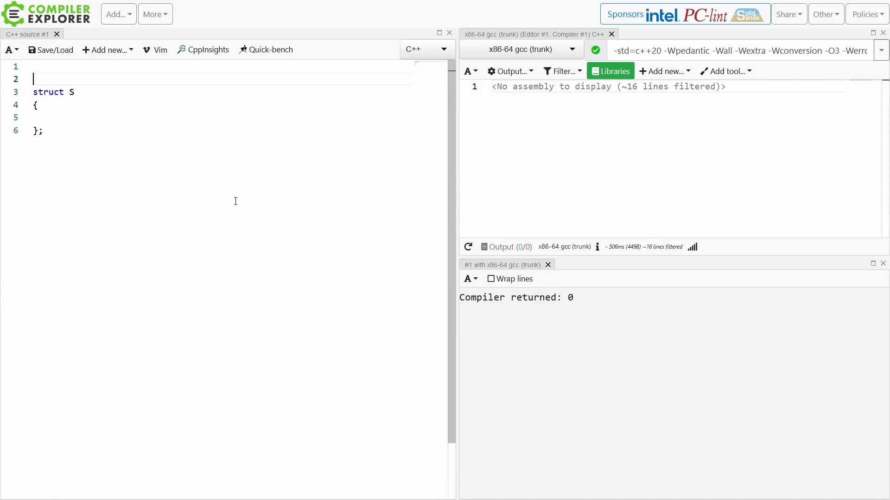
type("template<typename Contained>")
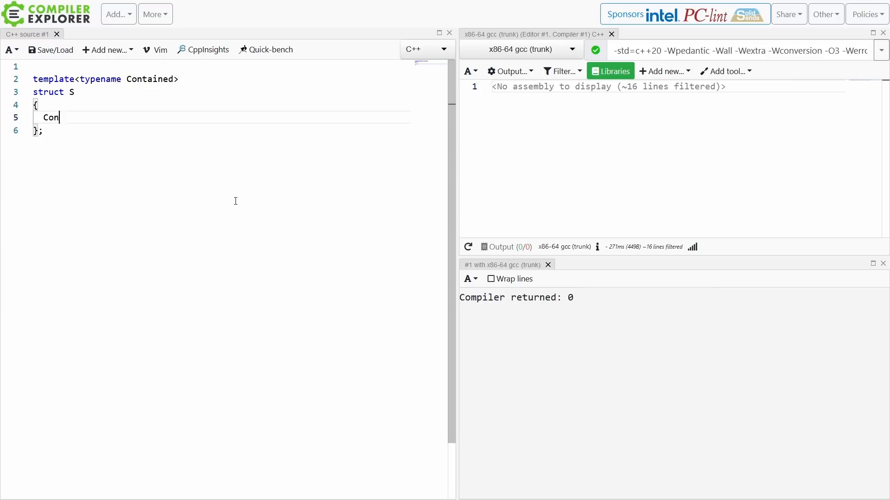
type("tained")
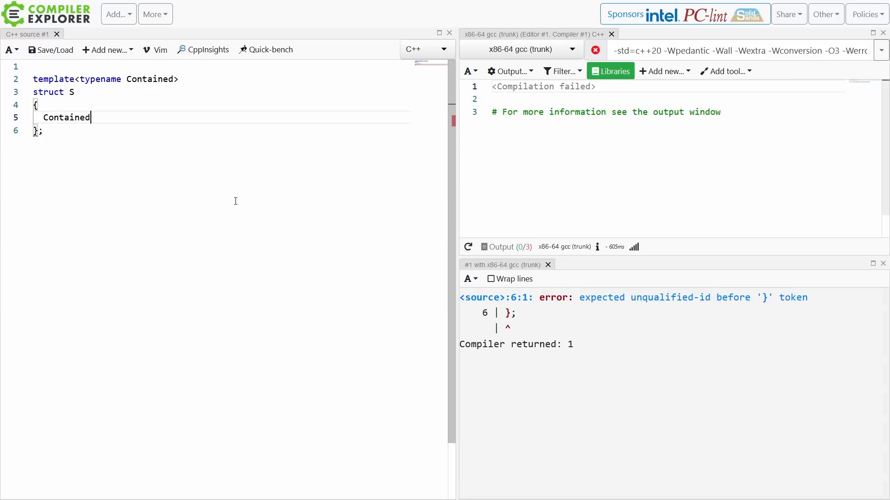
type("pv")
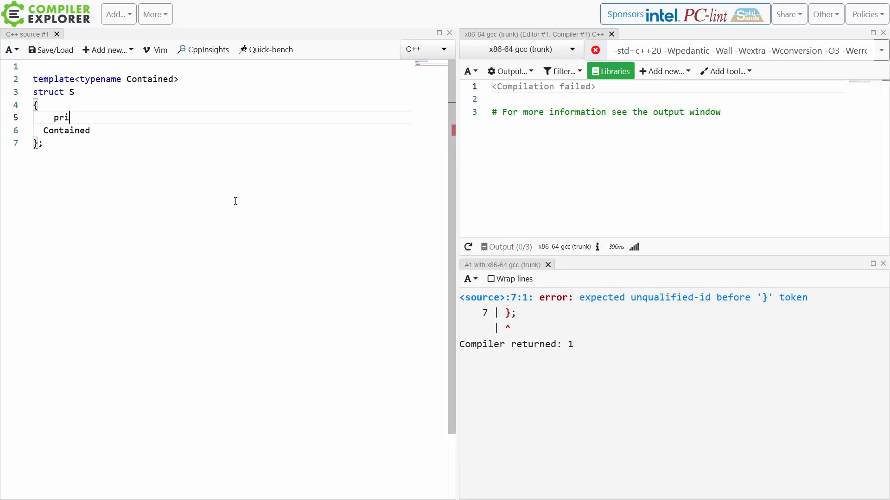
type("vate:")
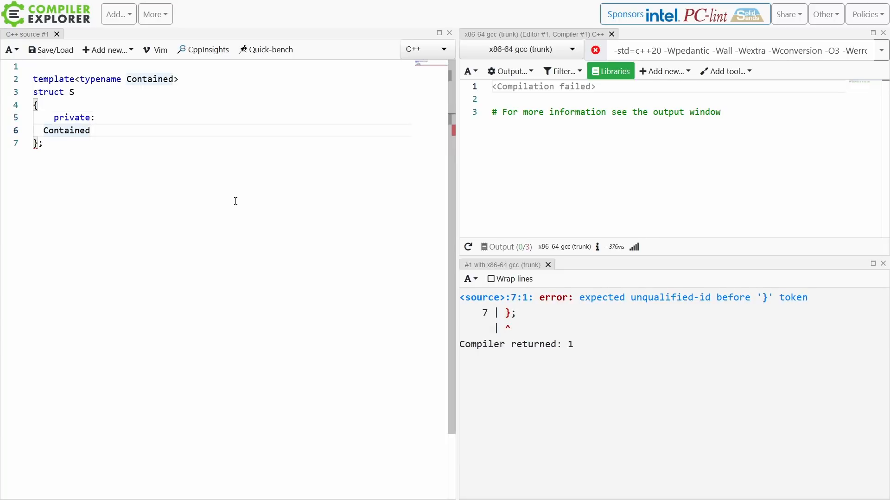
type("o")
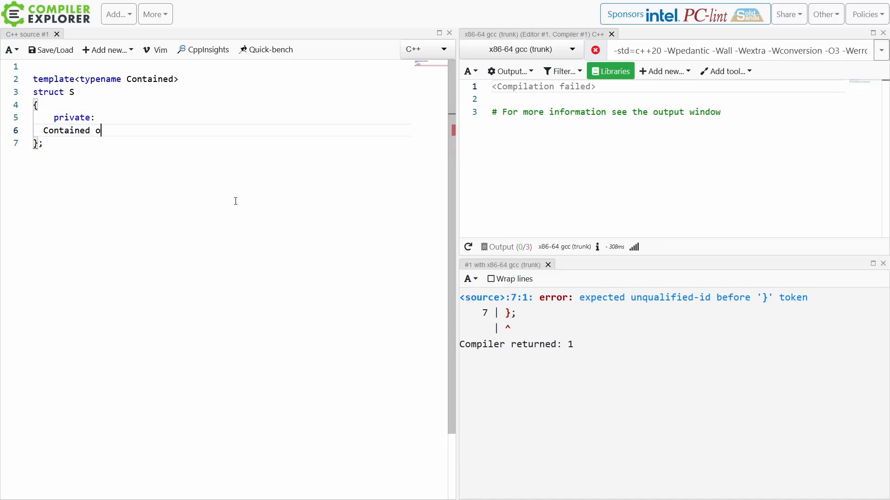
type("ntained;")
left_click(221, 118)
type("==")
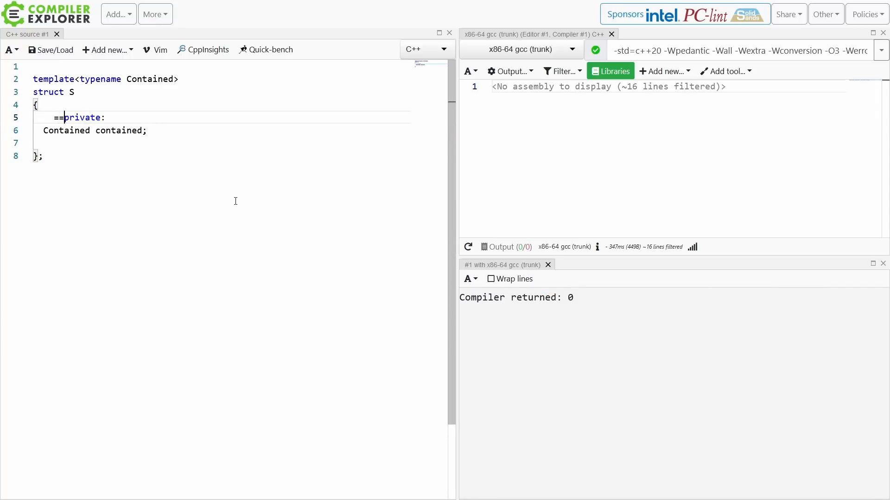
Auto-format the source via Format text and start an empty line inside struct S's body
right_click(204, 198)
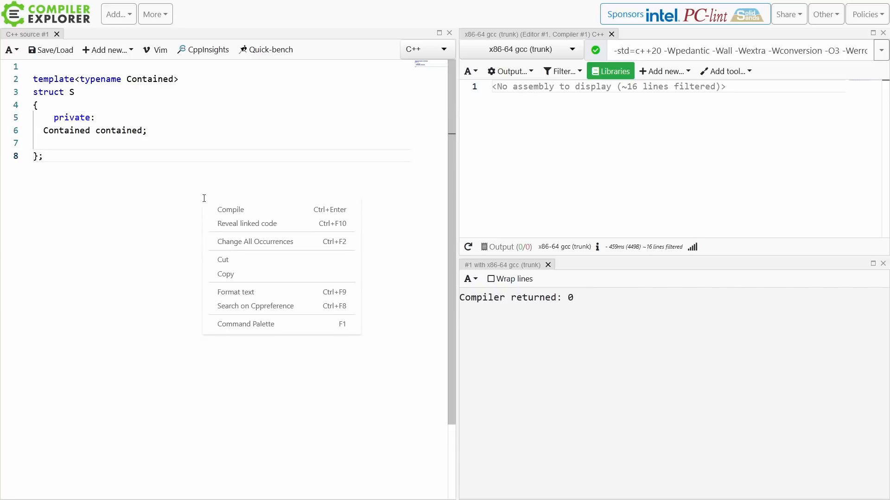
left_click(235, 292)
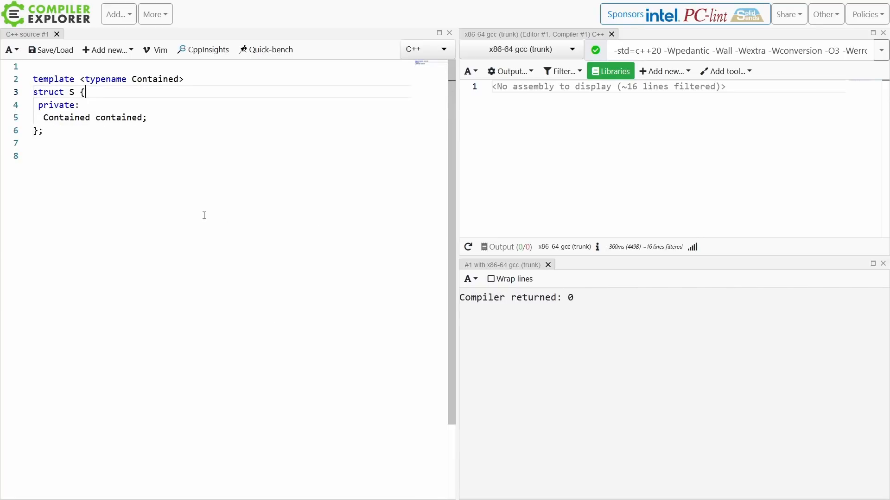
key("Enter")
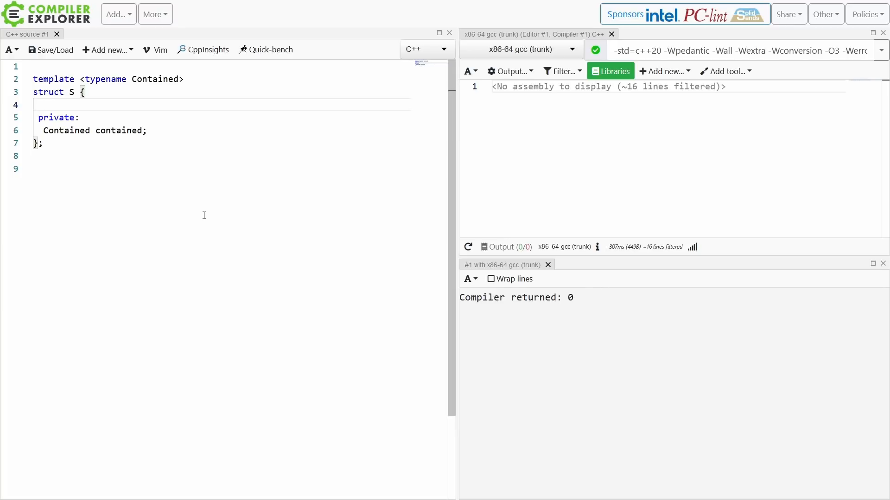
Add S(Contained&&) and S(const Contained&) constructors, a const get(), #include <utility> and empty main
type("S(Contained )")
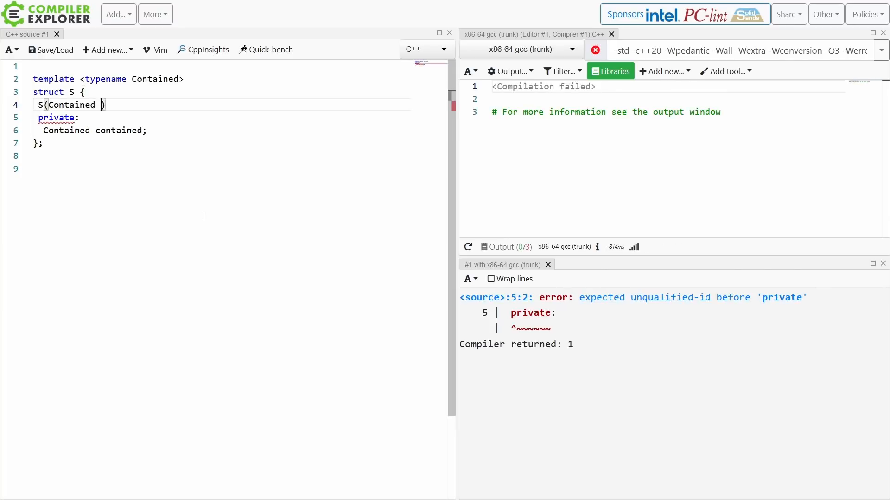
type("&&c_)  : contained(std::move(c_)) {};")
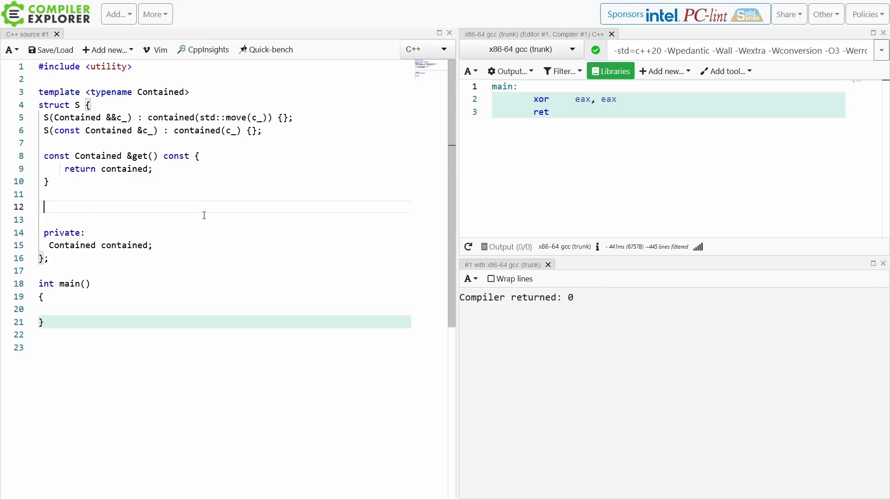
Add operator Contained() const { return contained; } above the private section
type("Contained () const {")
left_click(224, 220)
type("return contained;")
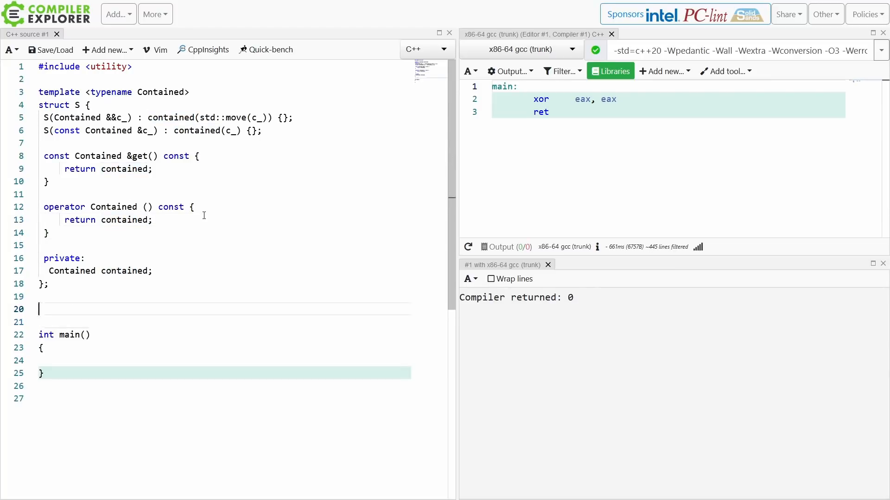
Declare void func(const S<int>&) and call func(1) from main, confirming it compiles
type("void func(const S &)")
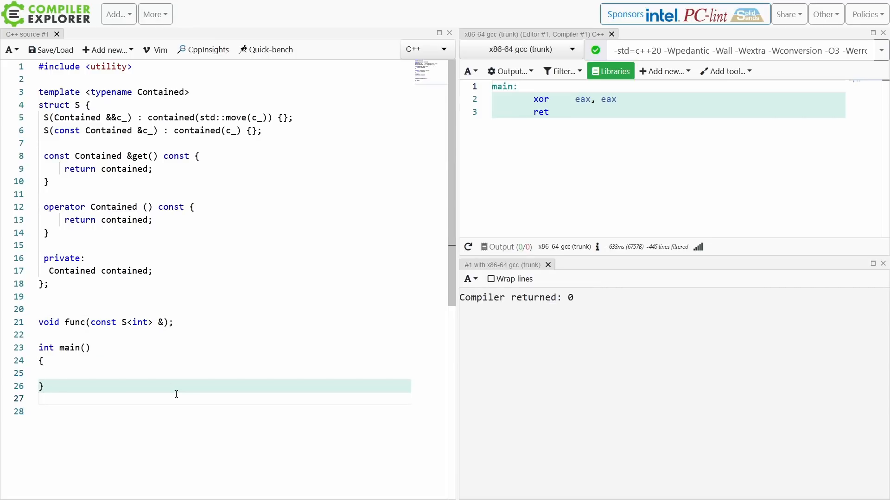
type("func(1);")
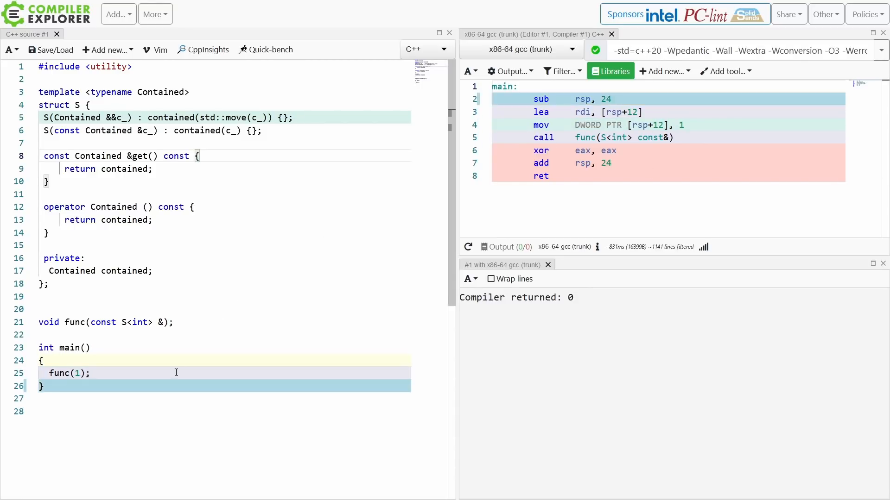
Declare void other_func(int); on the line after func's declaration
type("void func(int)")
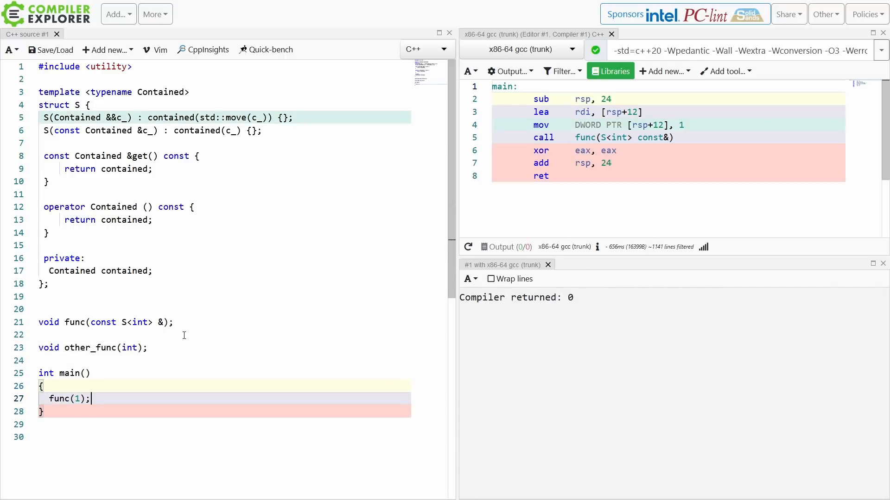
type("other_func(S<int>{});")
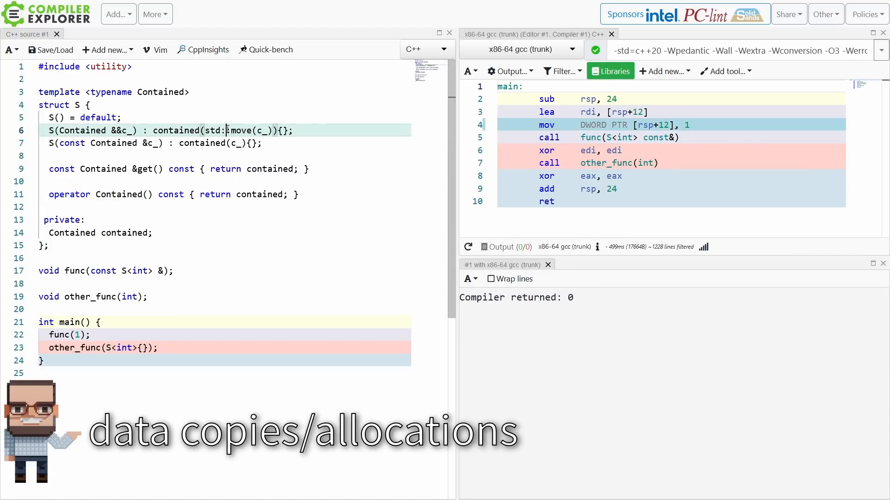
type("explicit")
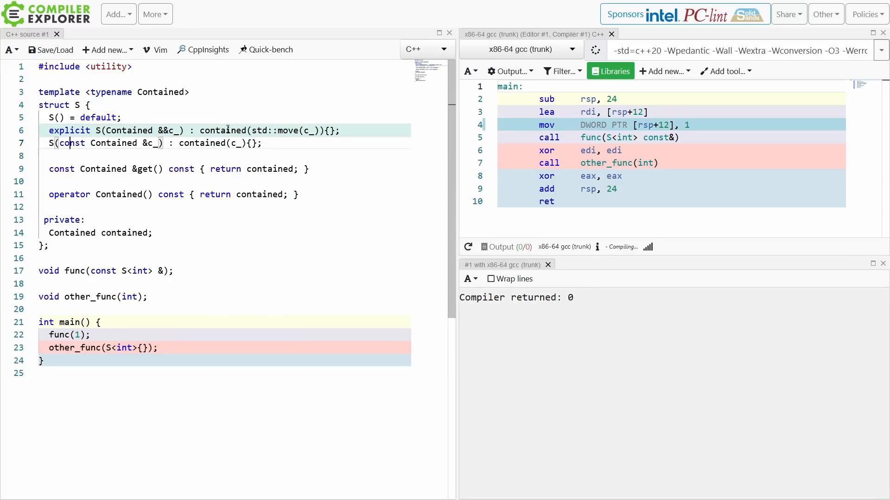
type("explicit")
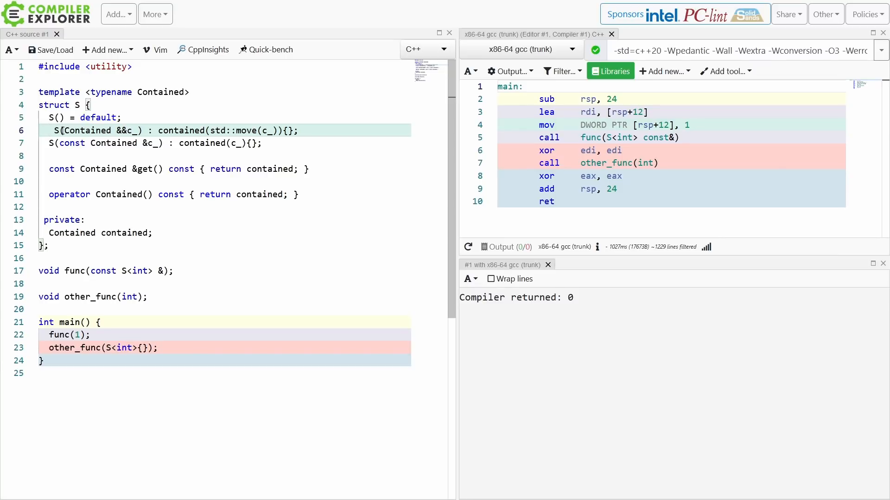
Mark both S(Contained&&) and S(const Contained&) constructors explicit so func(1) fails to compile
type("explicit")
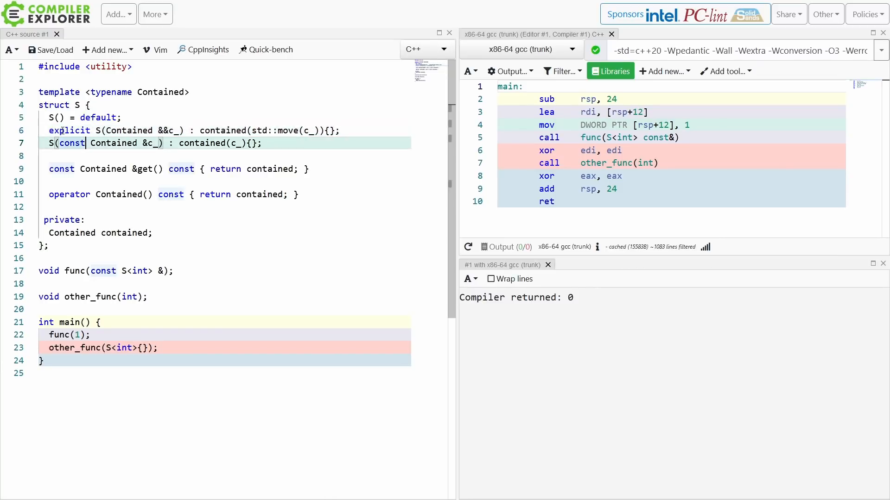
type("explicit")
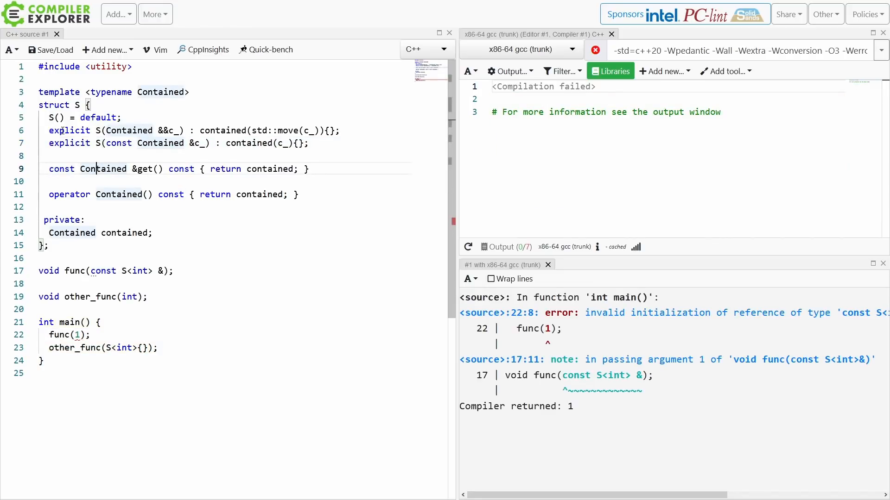
mouse_move(77, 334)
type("e")
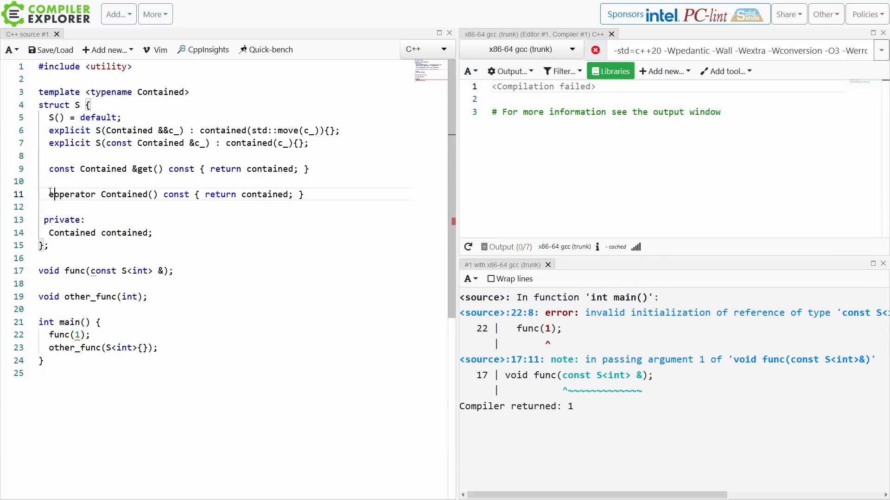
Make operator Contained() explicit and call func(S<int>{1}) and other_func(S<int>{}.get()) so it compiles
type("xplicit")
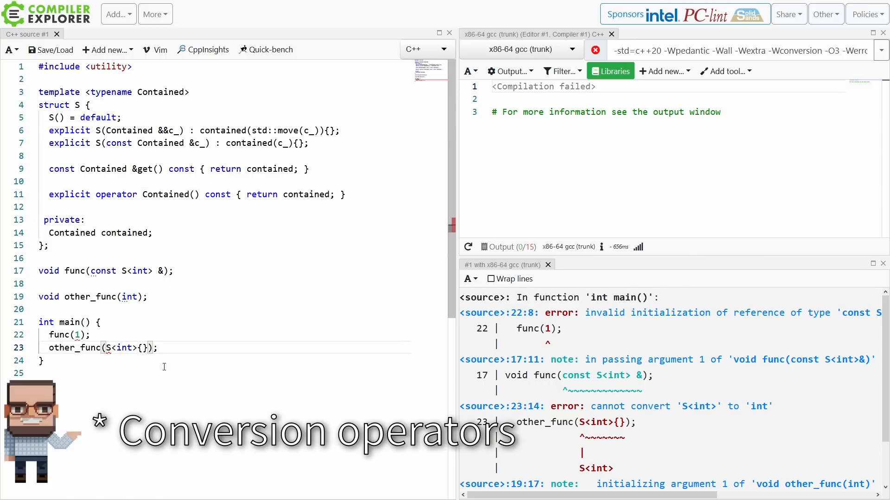
type(".get()")
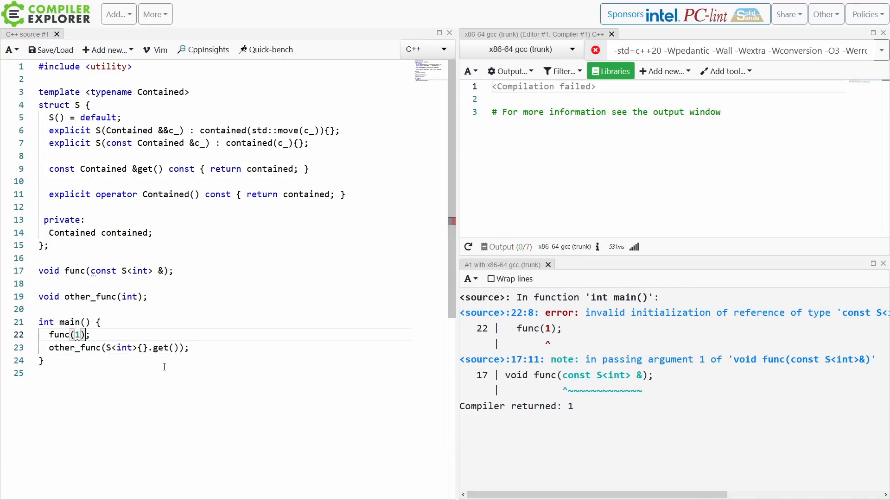
type("S>")
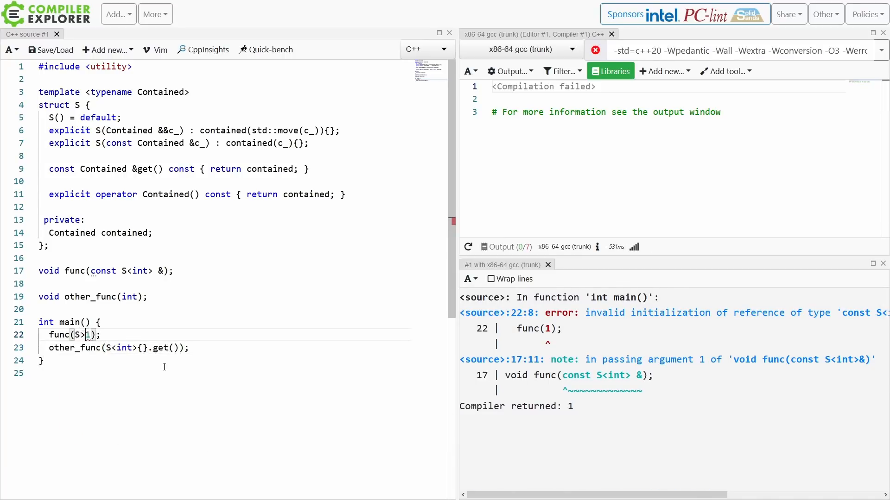
type("int")
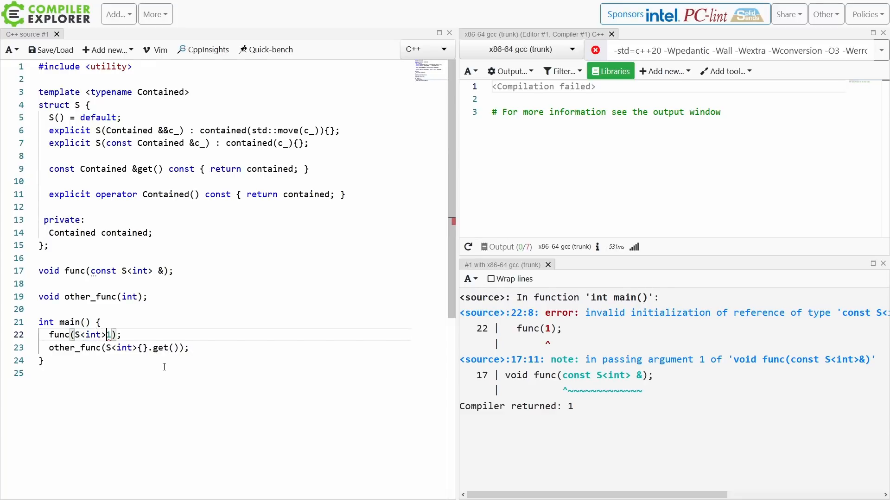
type("{1")
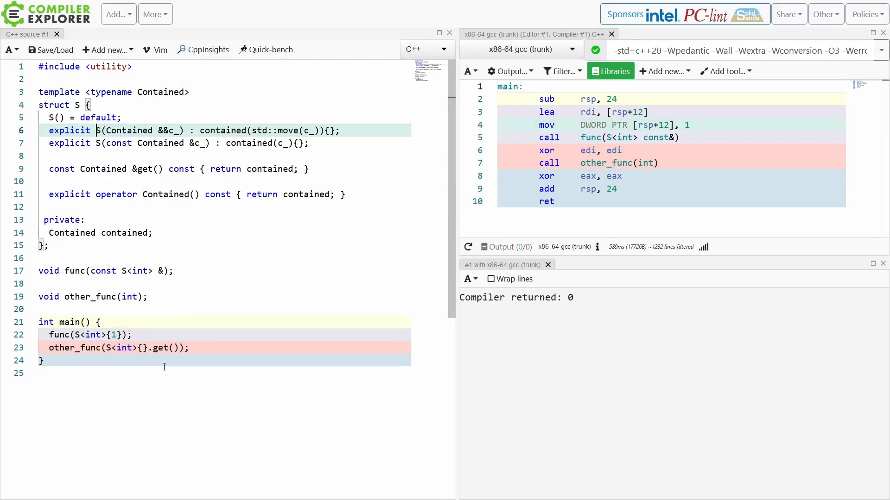
Use explicit(!std::is_trivial_v<Contained>) on constructors and operator; restore func(1) and other_func(S<int>{})
type("(std:)")
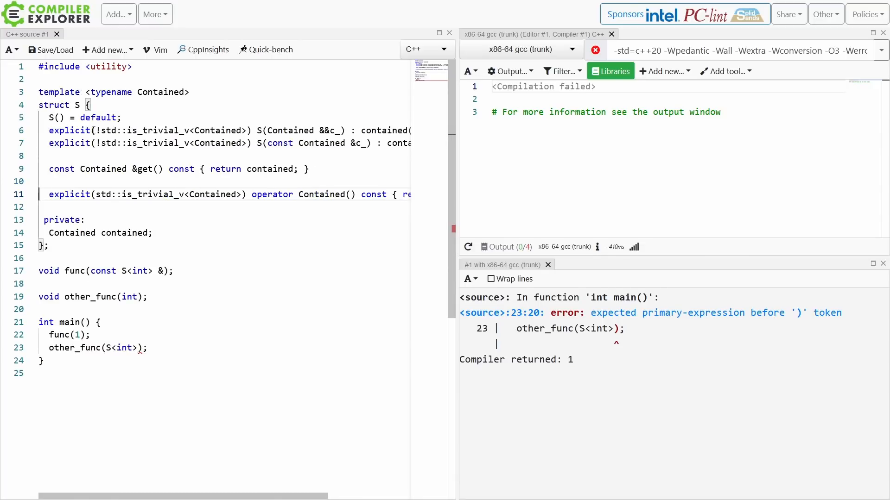
type("!")
left_click(225, 347)
type("{")
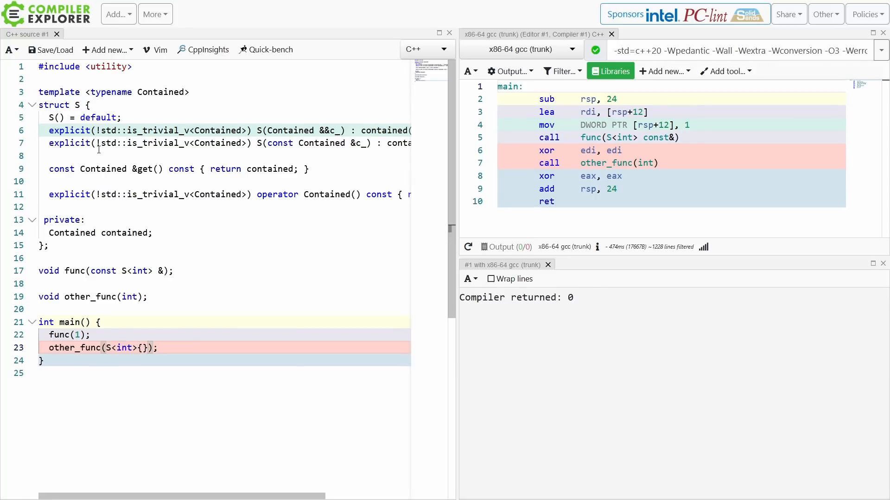
Include <string>, change int to std::string throughout, and compile with x86-64 clang (trunk), which rejects both calls
type("#include <string>")
type("std::string{\"Hello\"}")
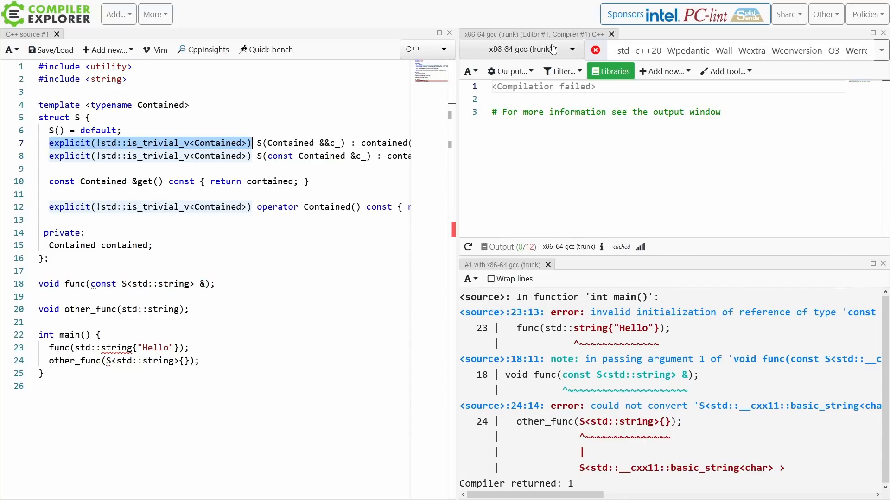
left_click(519, 49)
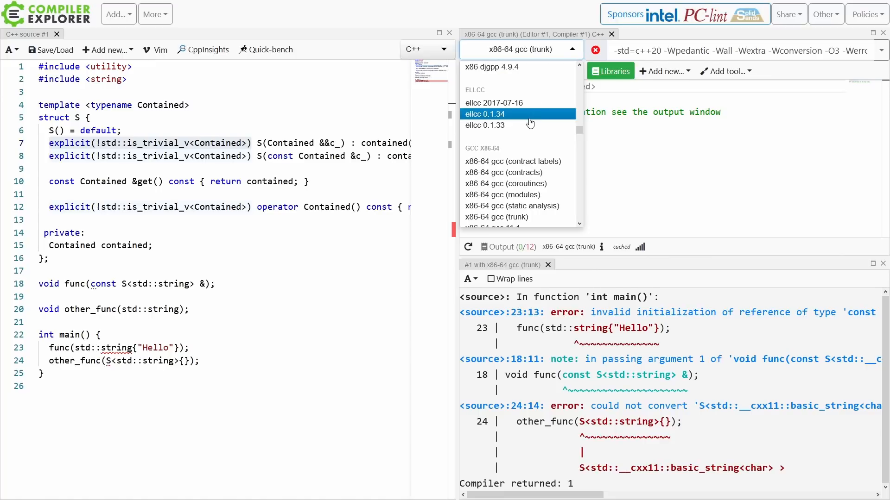
left_click(503, 217)
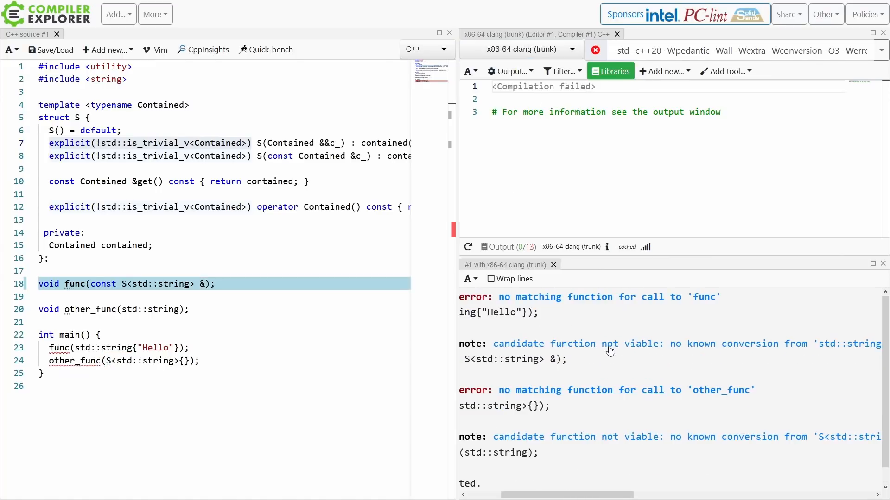